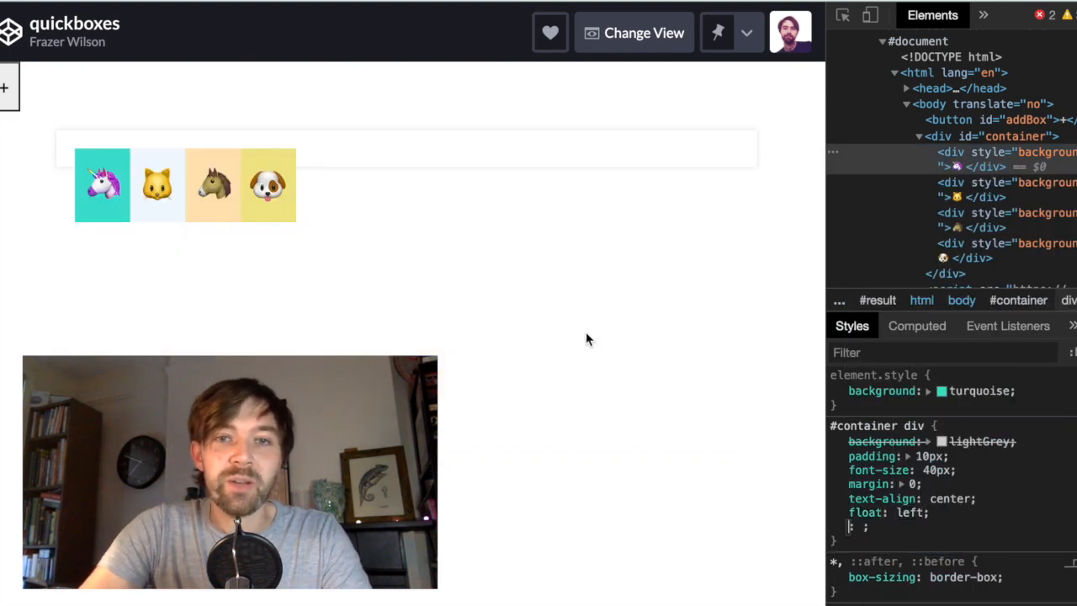
mouse_move(594, 213)
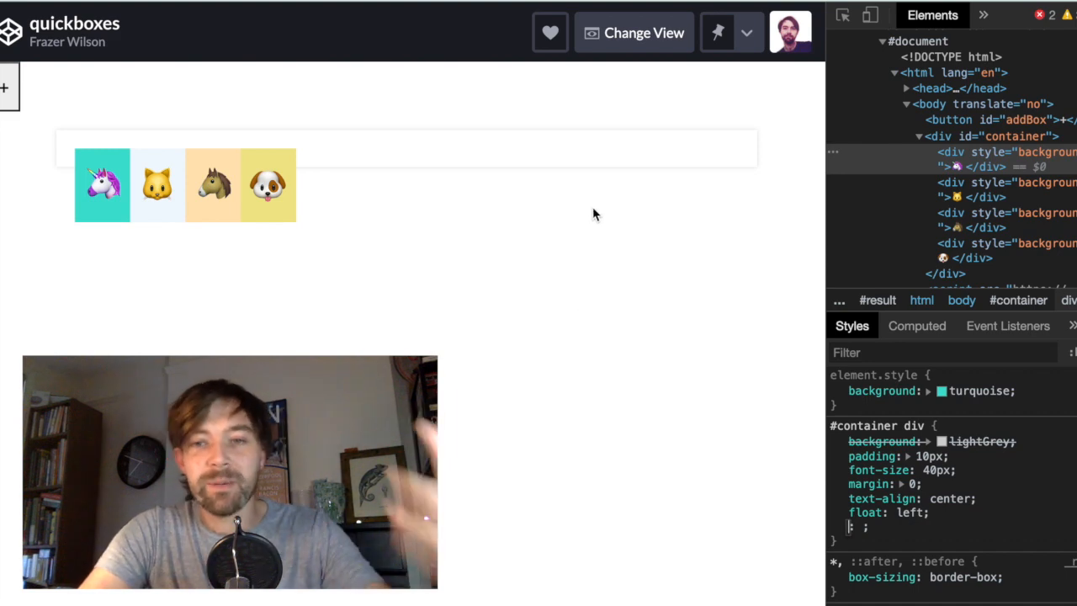
Begin a new width property in the #container div style rule.
type("width")
type("33")
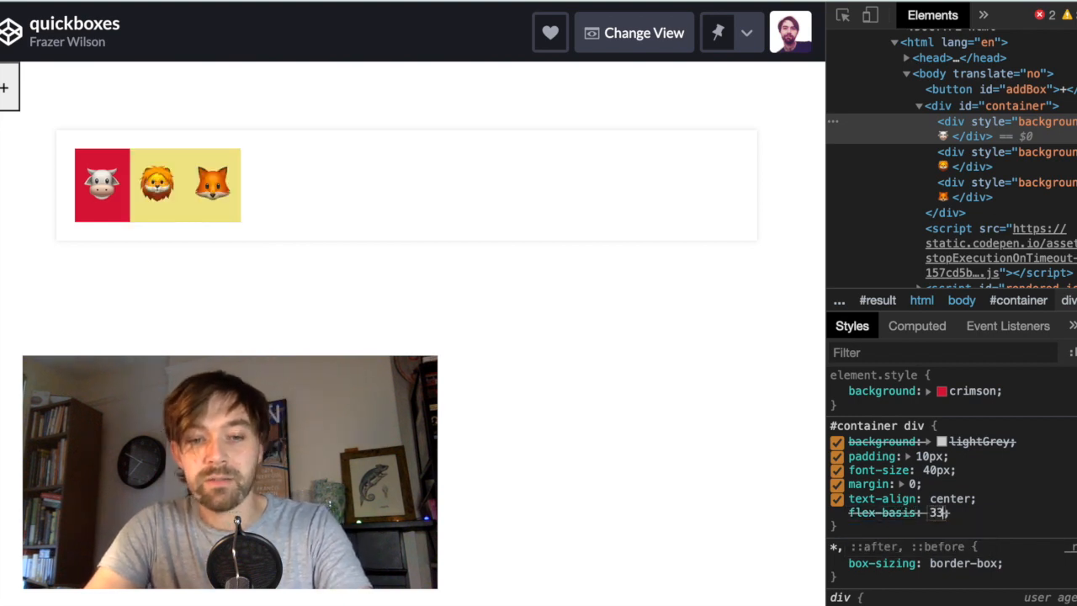
Enter 33% as the flex-basis value in the #container div rule.
type("%")
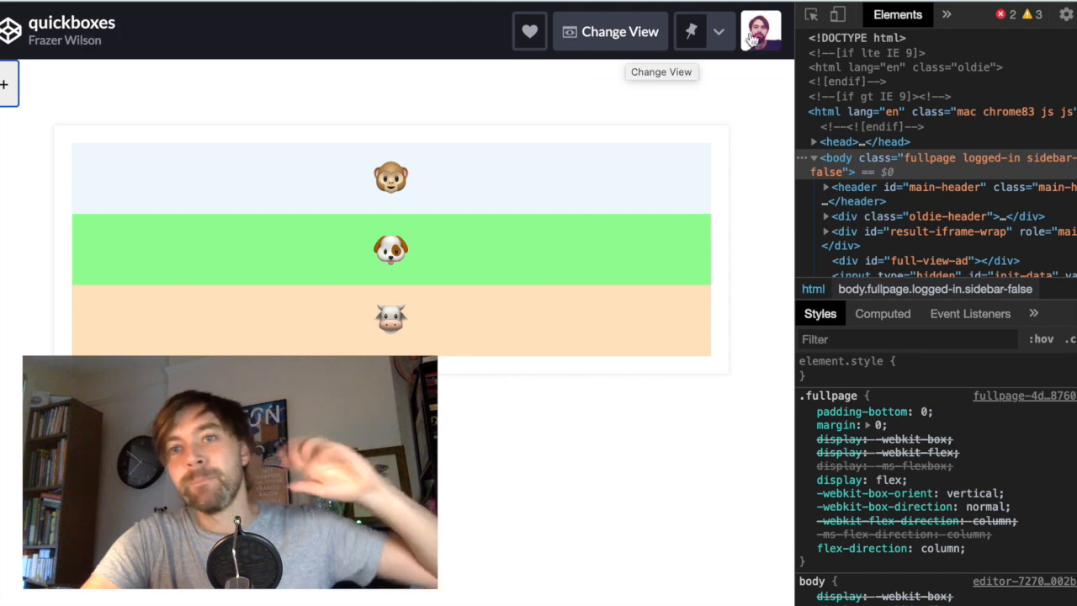
Give div#container display: grid with grid-template-columns 300px 200px 100px.
left_click(942, 160)
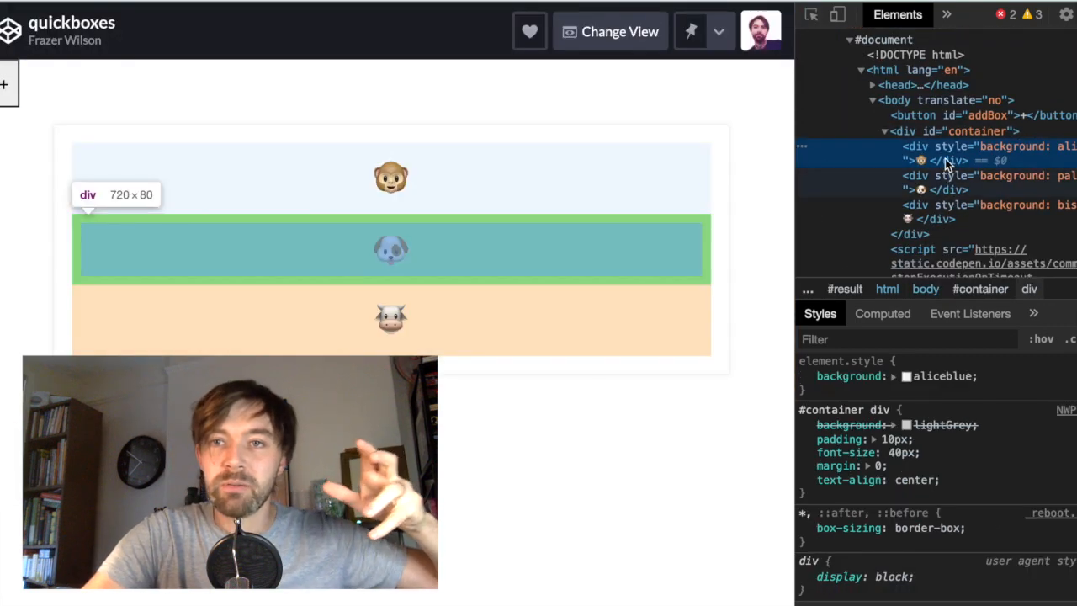
left_click(951, 131)
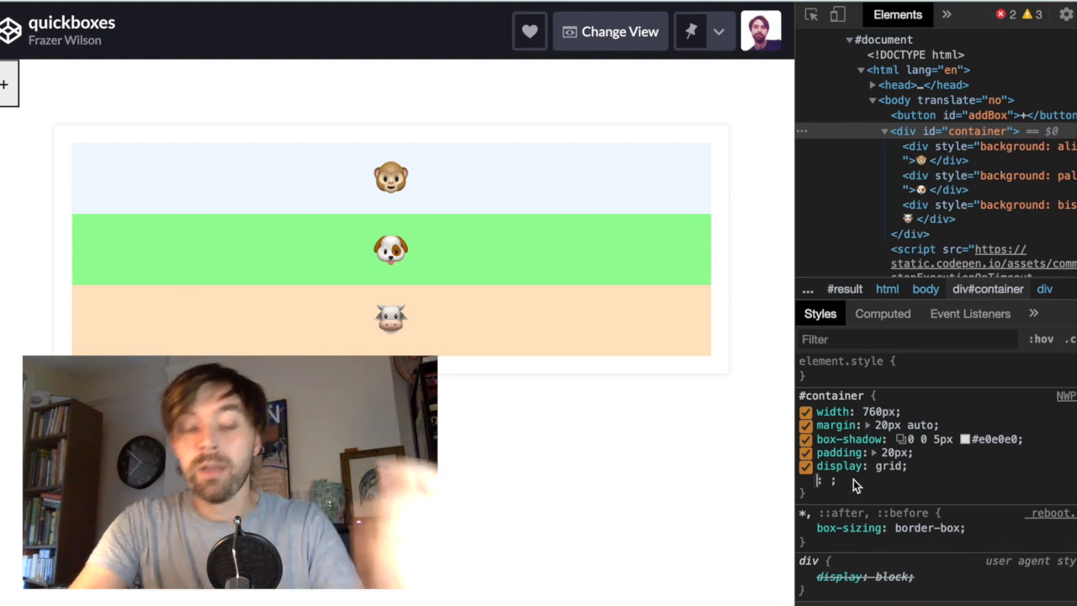
type("grid-template-columns")
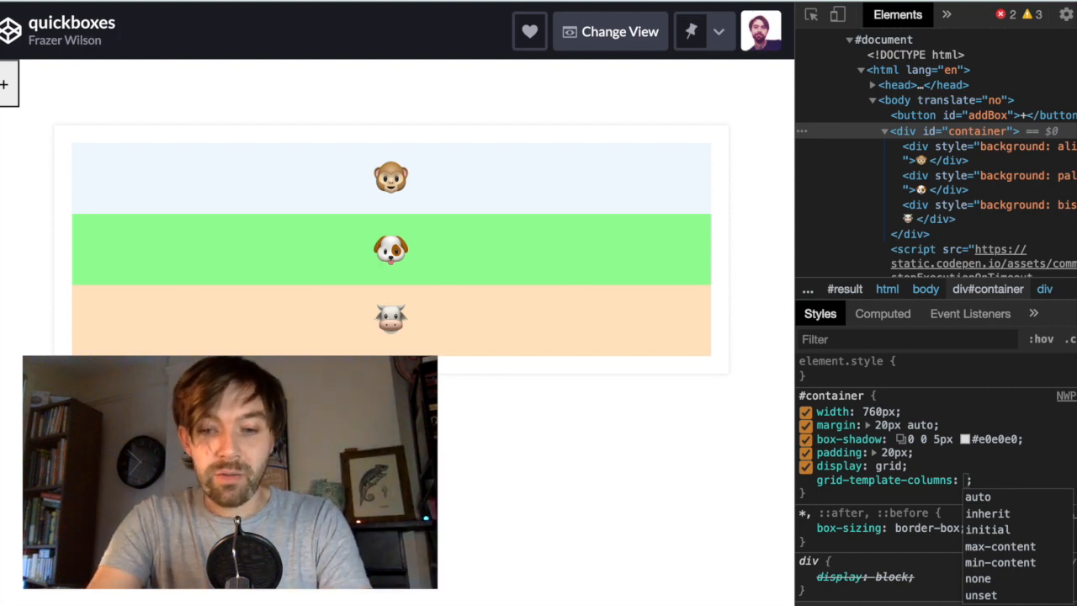
type("300px 3")
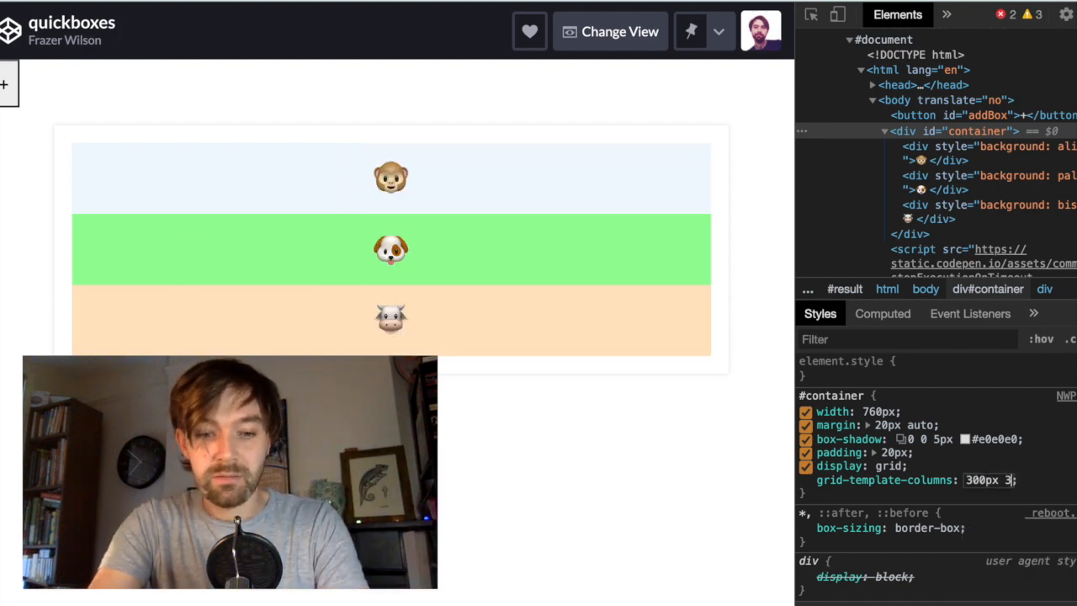
type("200px")
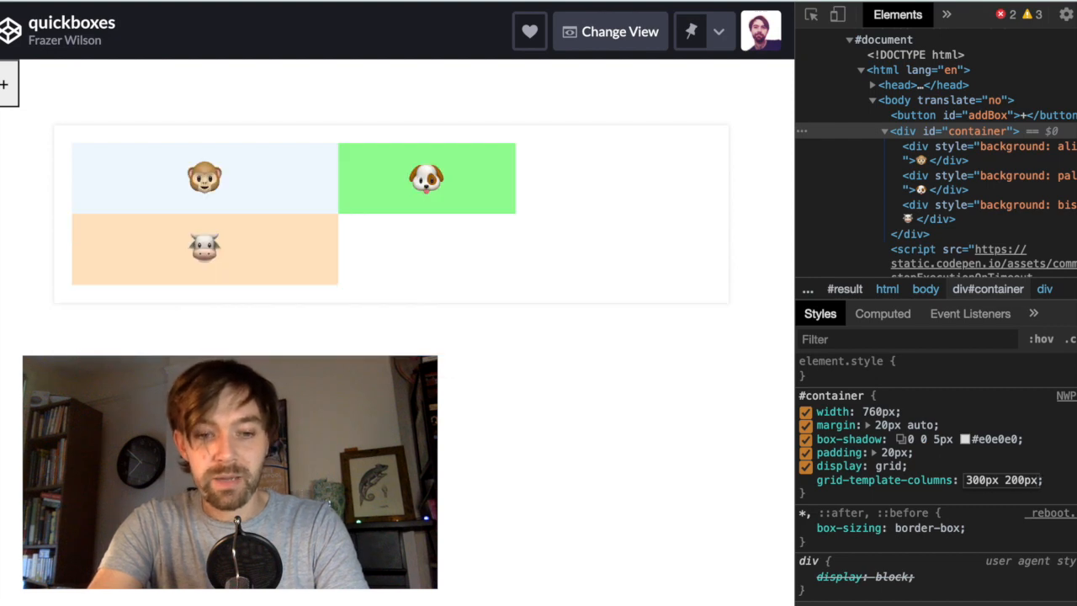
left_click(1018, 480)
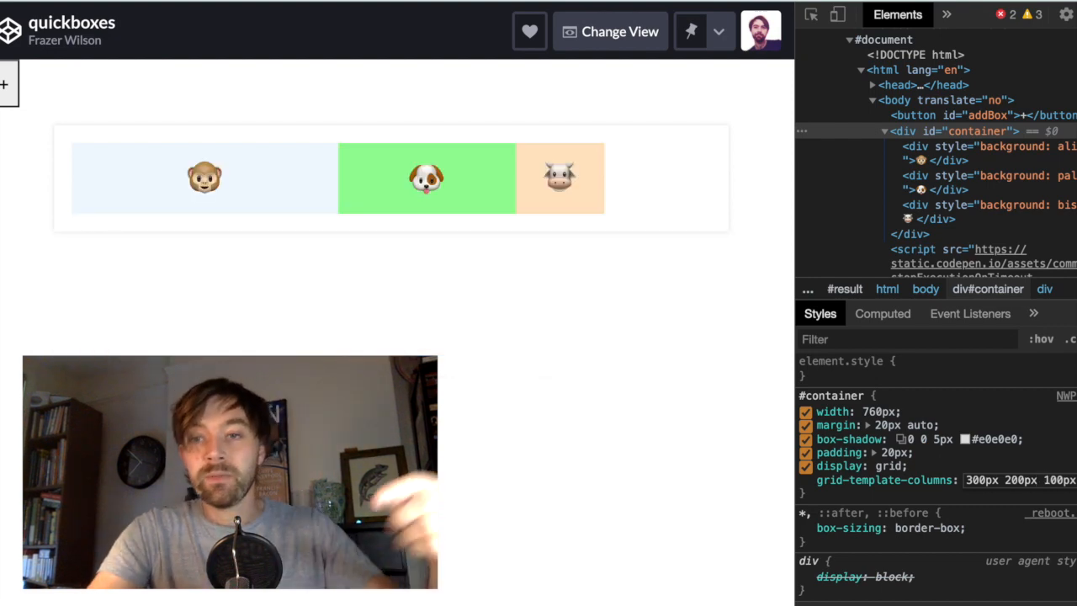